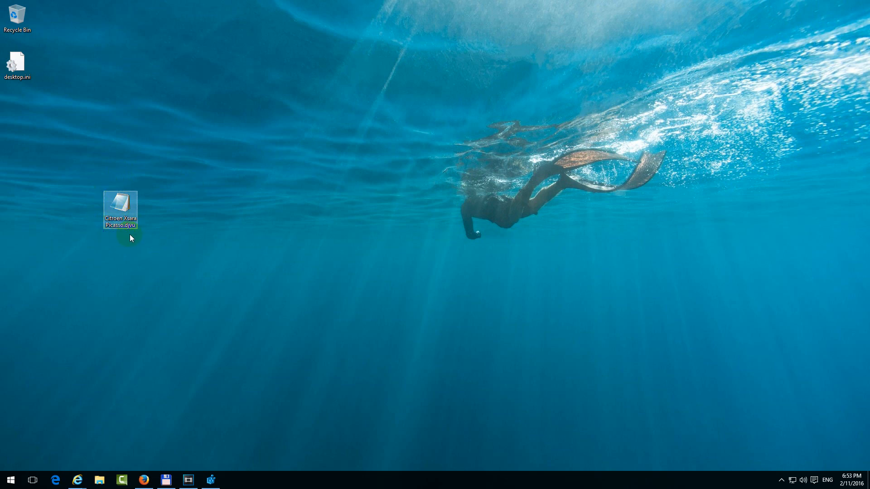
Step: Try opening Citroen Xsara Picasso.djvu from the desktop and close the unresponsive Notepad it launches
drag(120, 211, 154, 212)
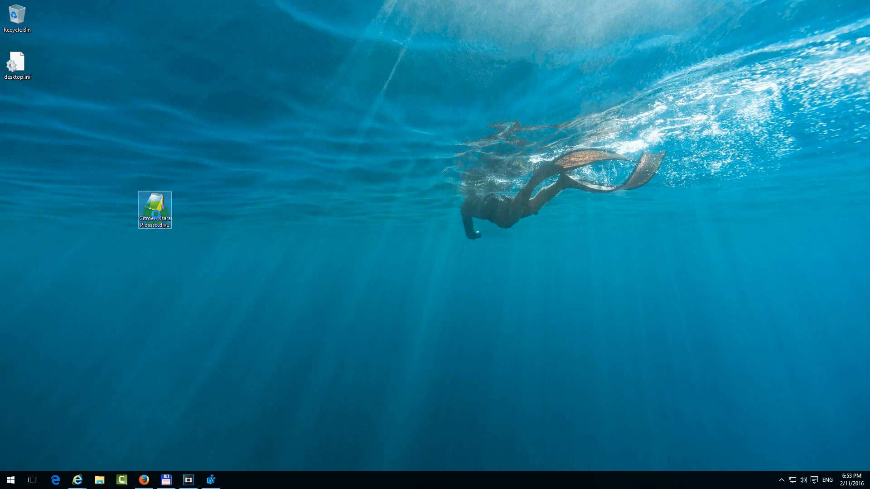
double_click(155, 207)
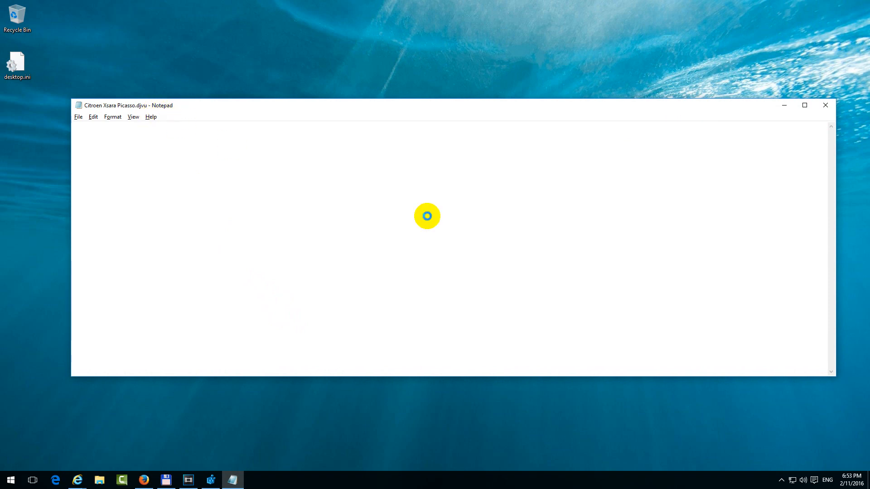
mouse_move(824, 105)
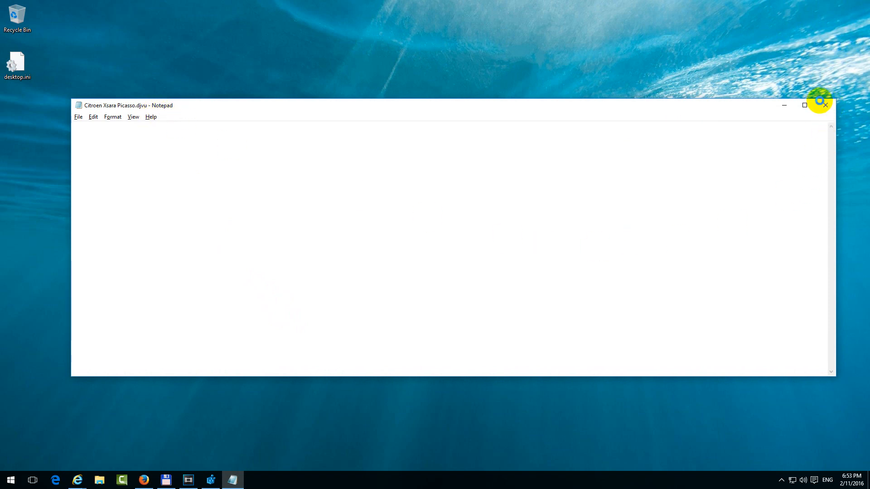
click(824, 105)
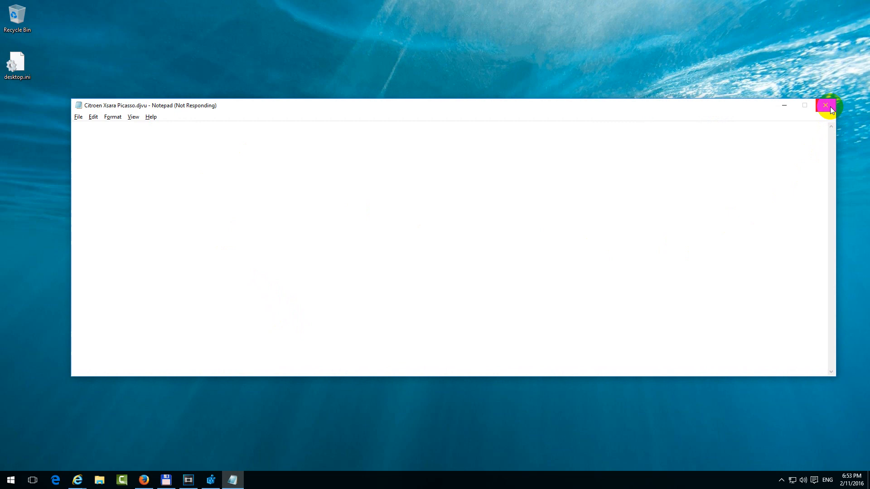
click(825, 105)
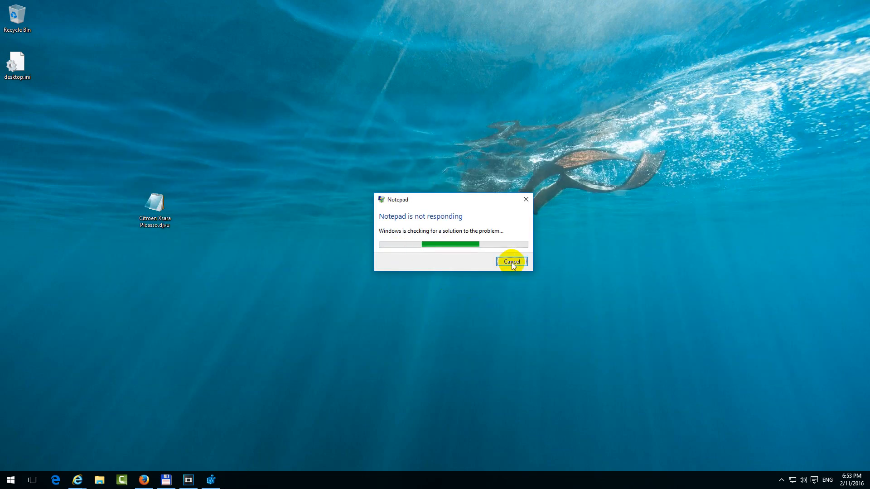
click(510, 261)
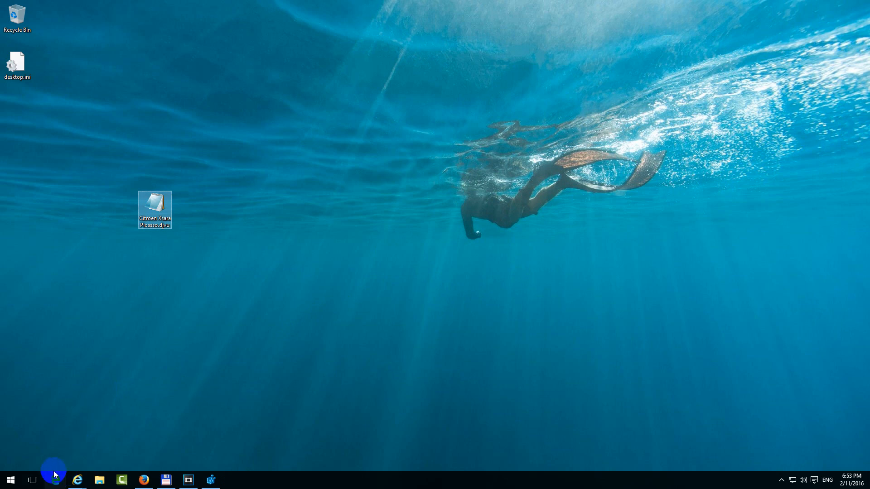
Step: Launch Edge and search Bing for 'djvu'
click(78, 480)
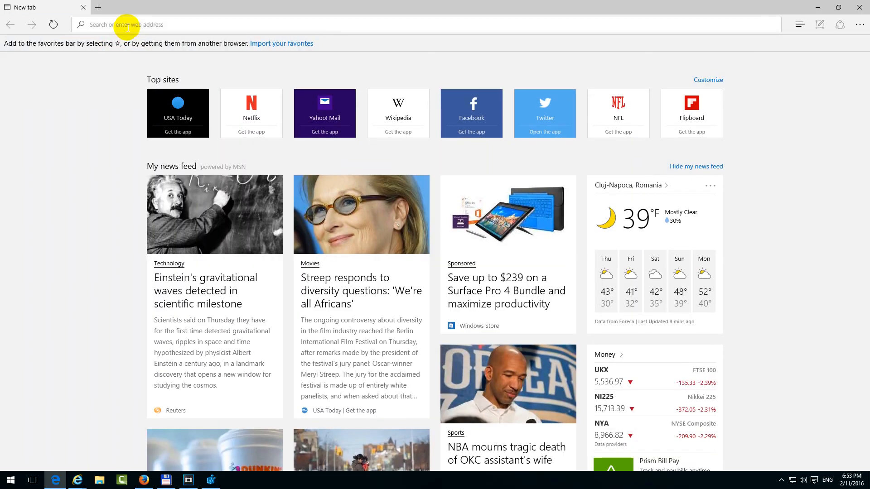
text(djvu)
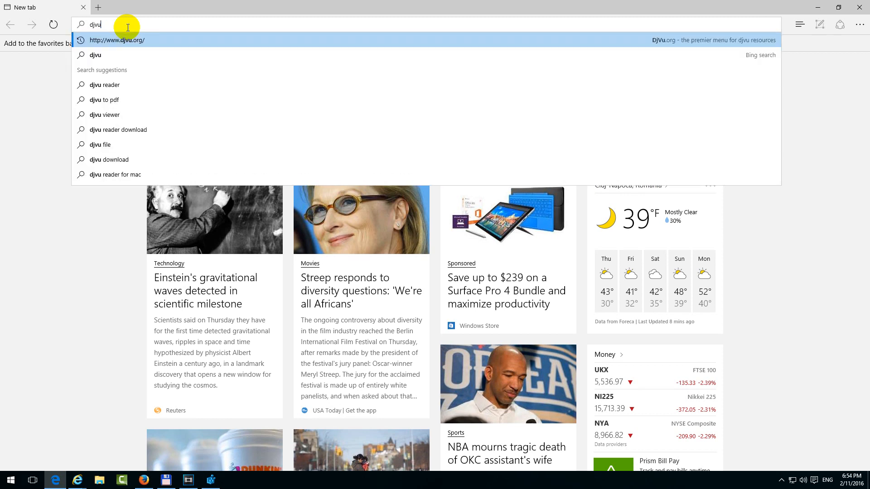
key(Enter)
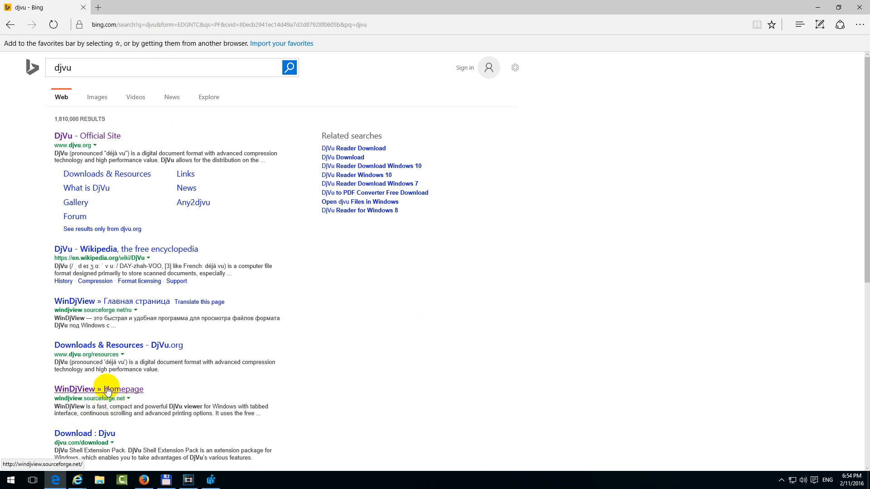
Step: Go to the WinDjView homepage and start the free WinDjView 2.1 download
click(99, 388)
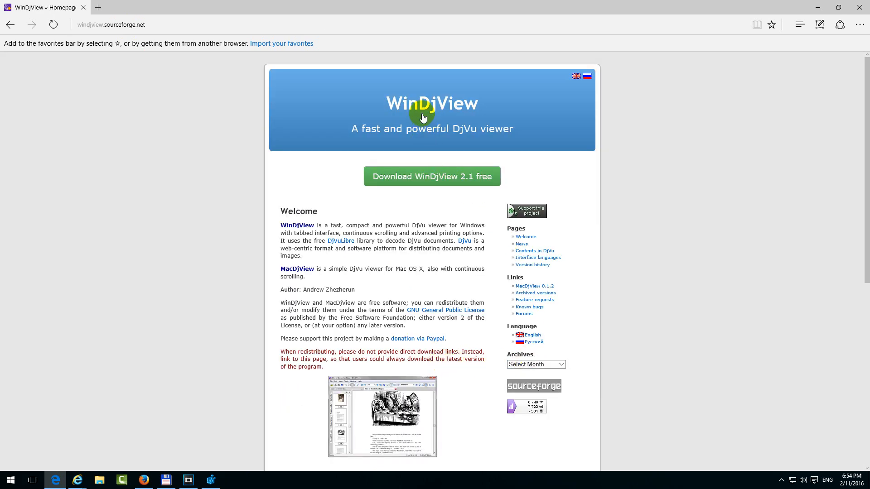
mouse_move(473, 117)
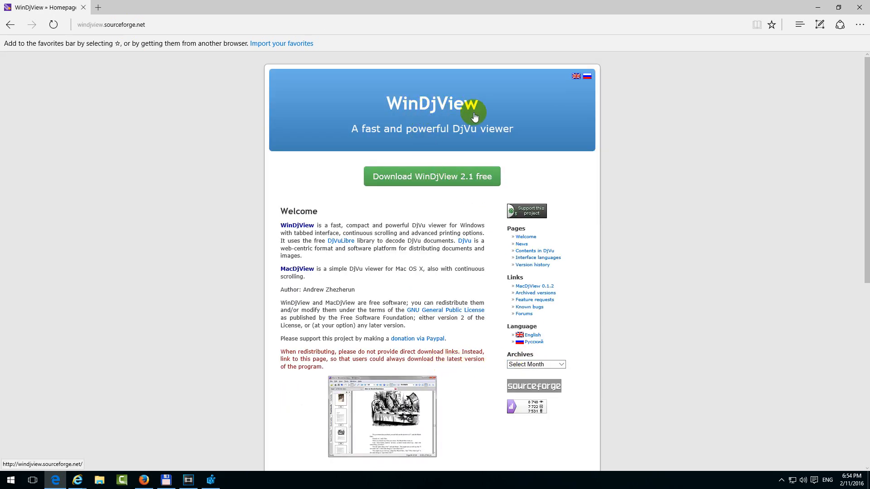
click(431, 176)
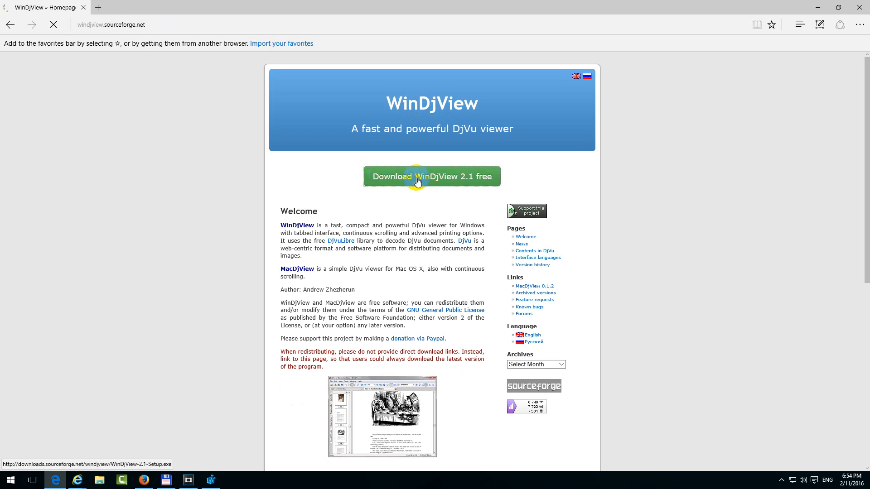
click(431, 177)
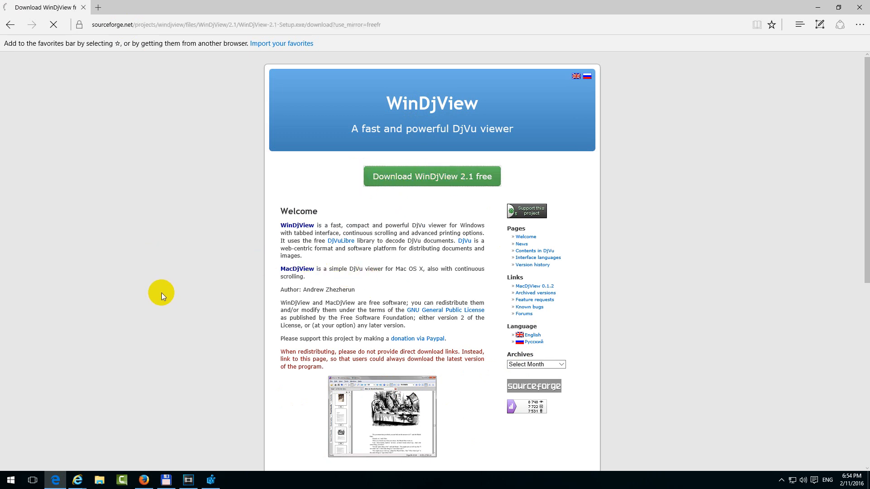
click(431, 176)
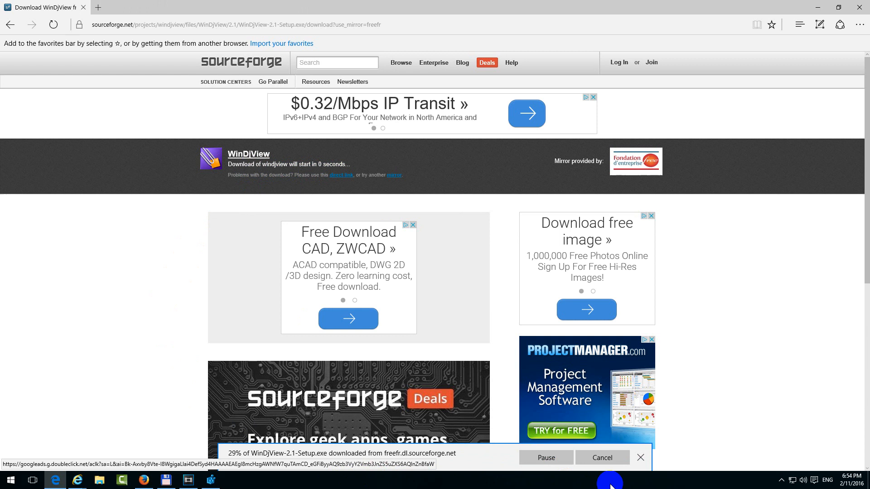
mouse_move(475, 458)
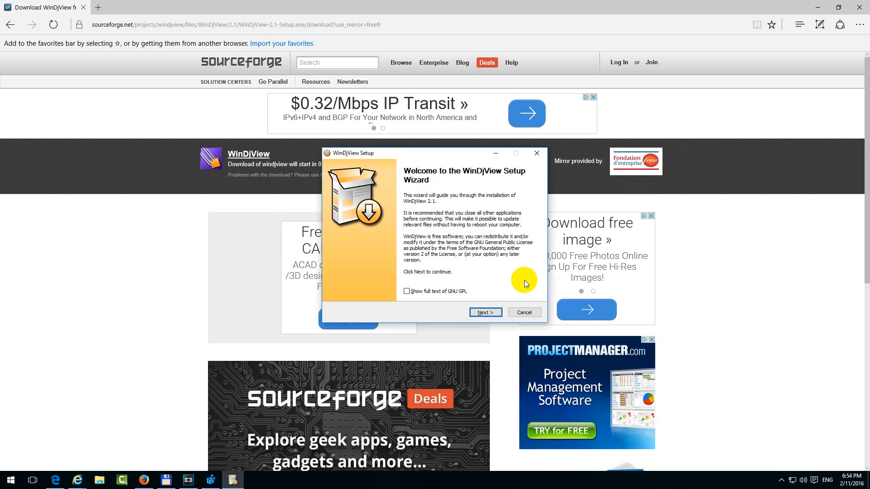
Step: Install WinDjView 2.1 with default components and finish the setup wizard
click(484, 312)
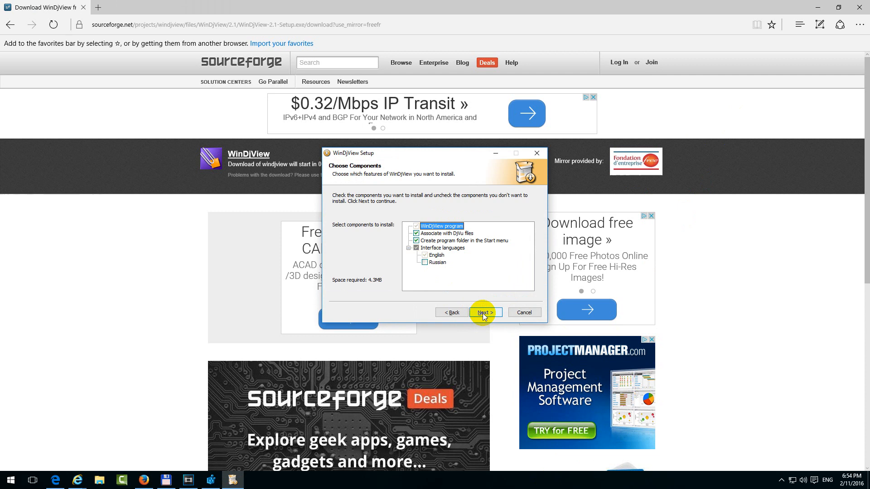
click(483, 313)
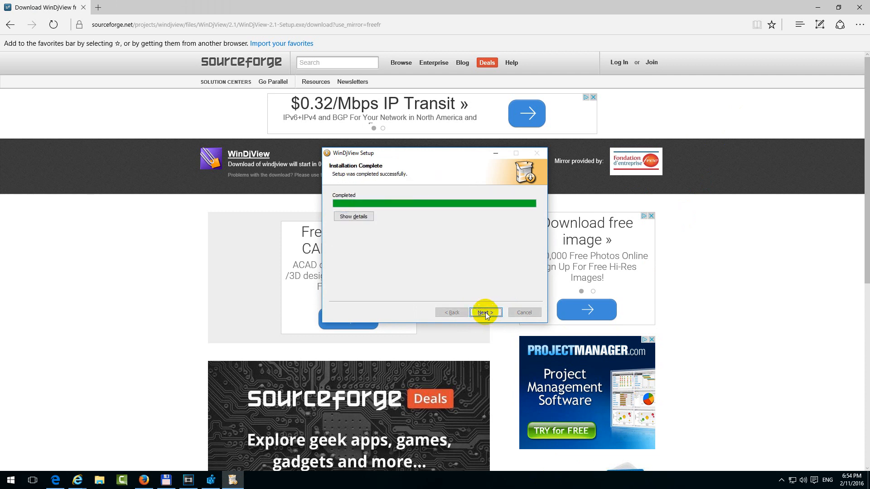
click(484, 313)
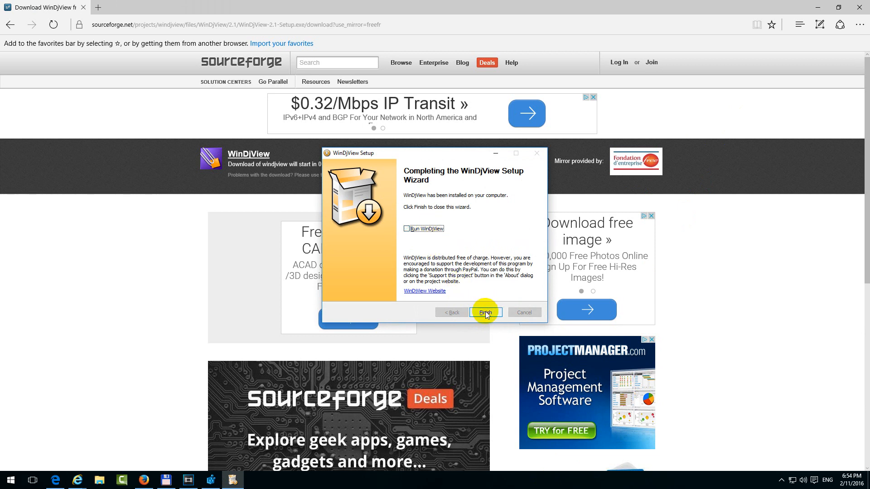
click(484, 313)
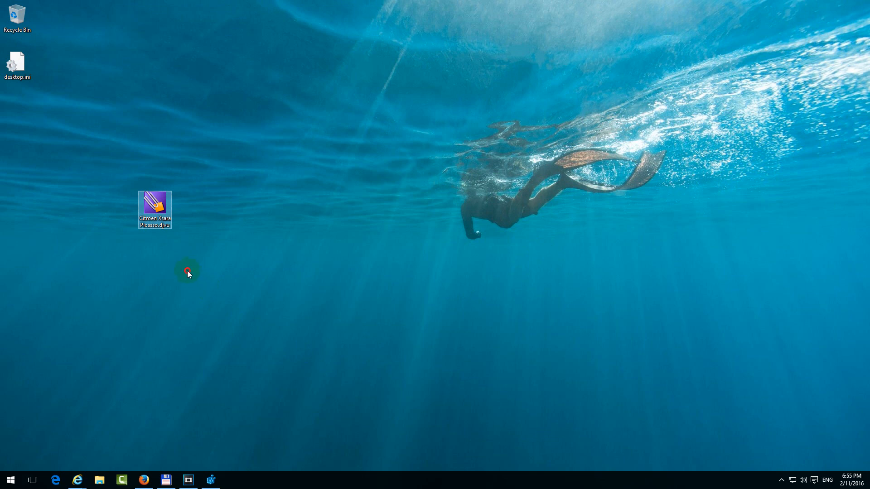
mouse_move(155, 206)
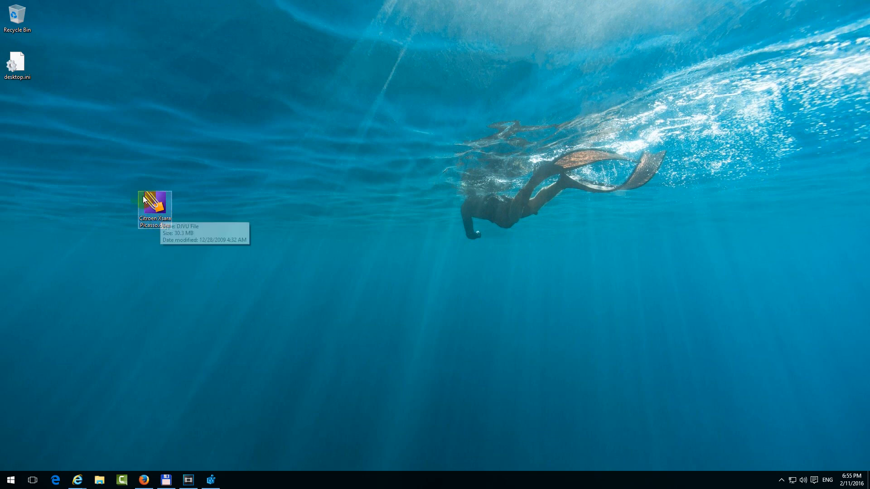
double_click(155, 204)
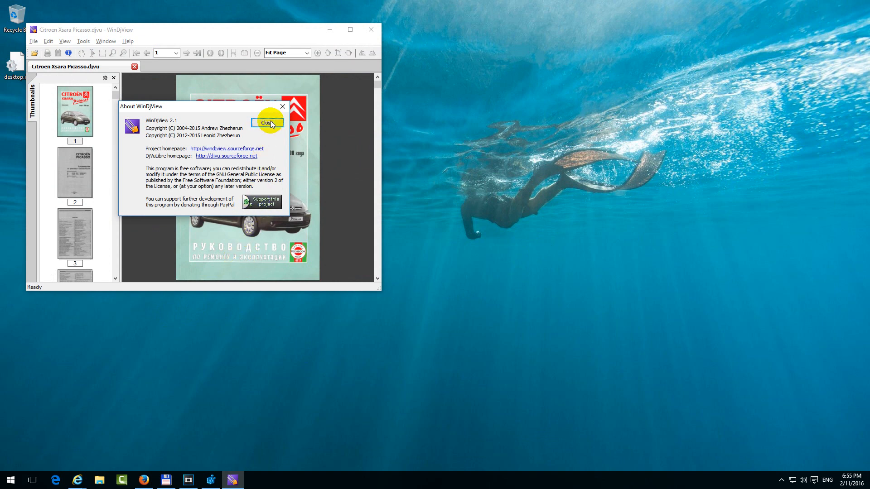
click(267, 122)
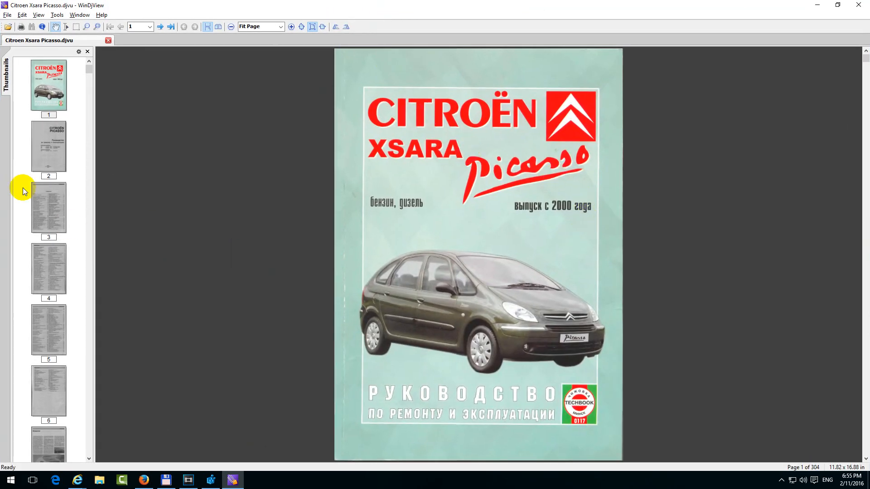
click(49, 269)
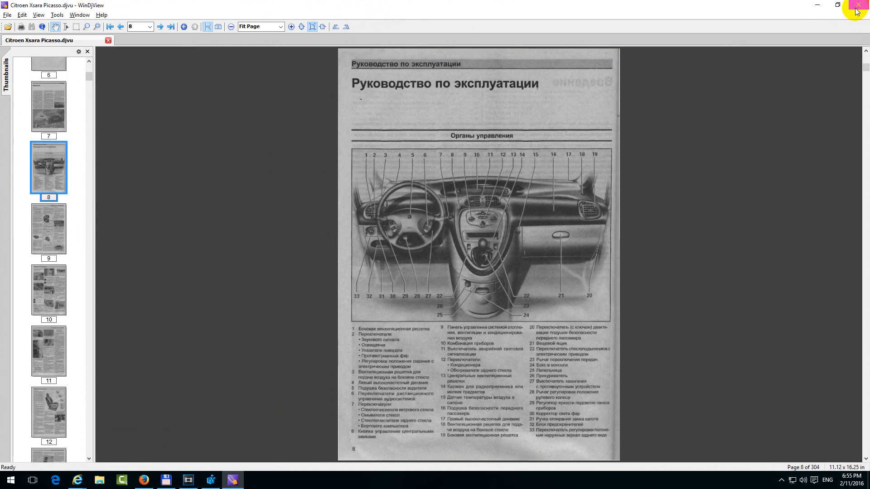
click(863, 4)
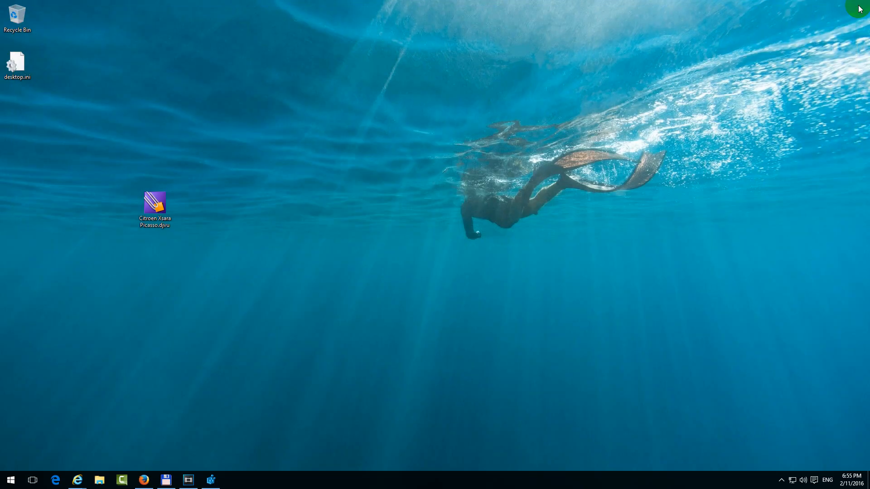